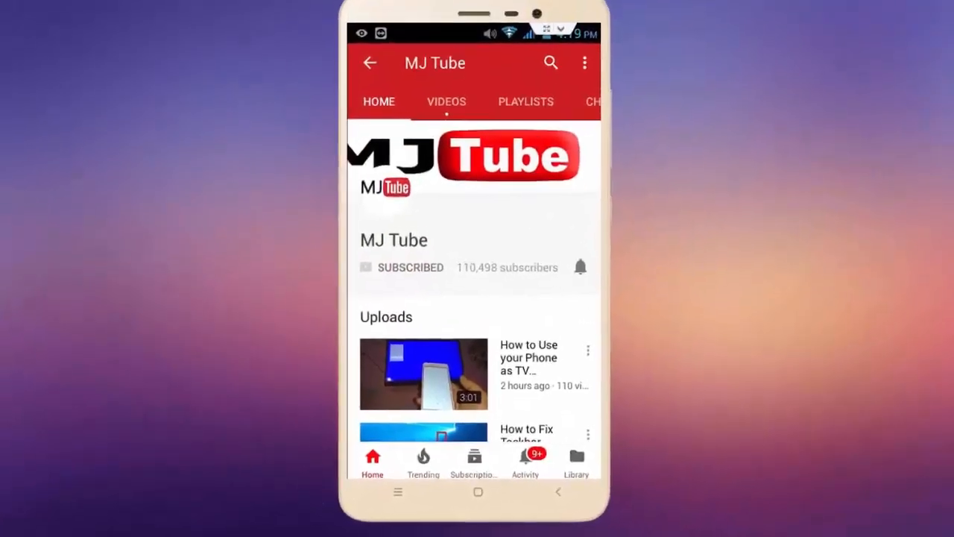
- Leave the MJ Tube channel page in YouTube and return to the home screen
click(579, 266)
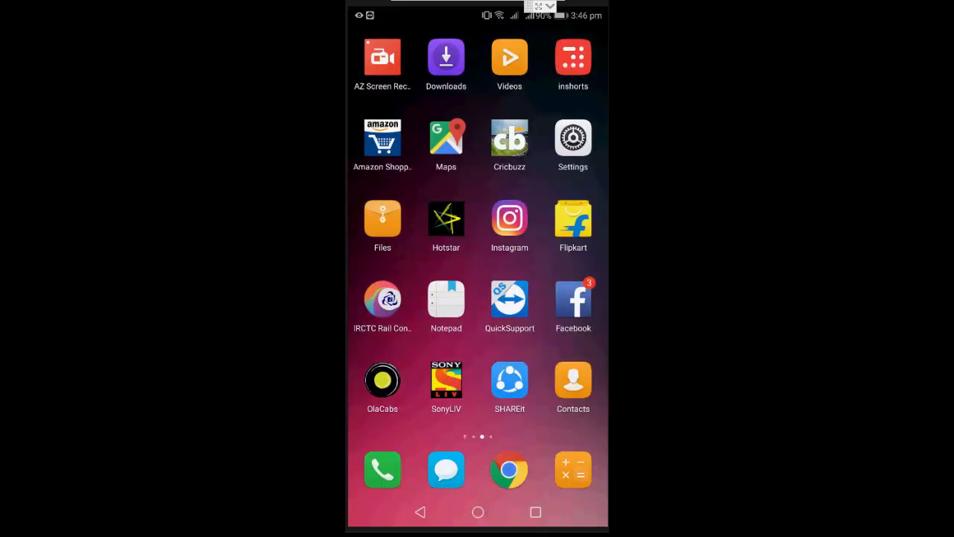
- Check mobile data usage and confirm the VPN list under More is empty
click(572, 139)
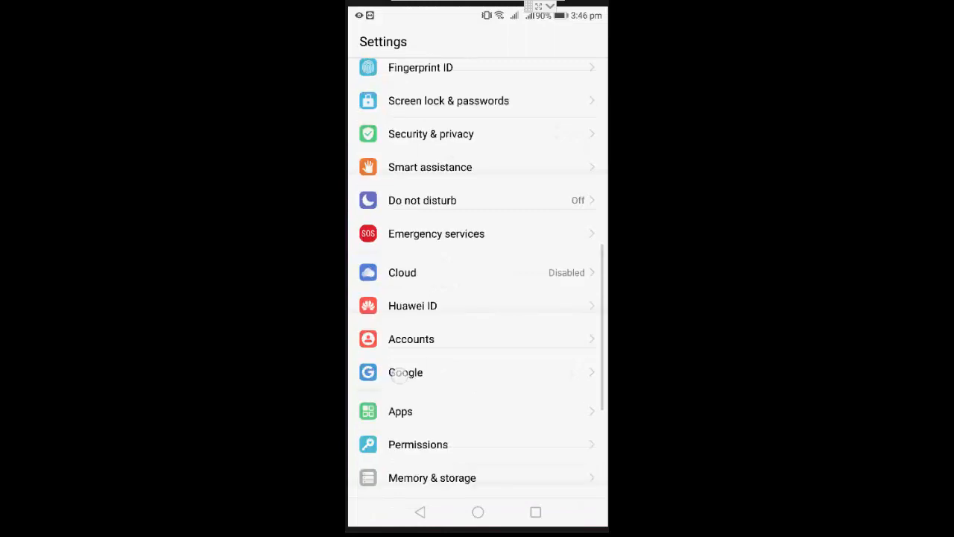
scroll(down, 3)
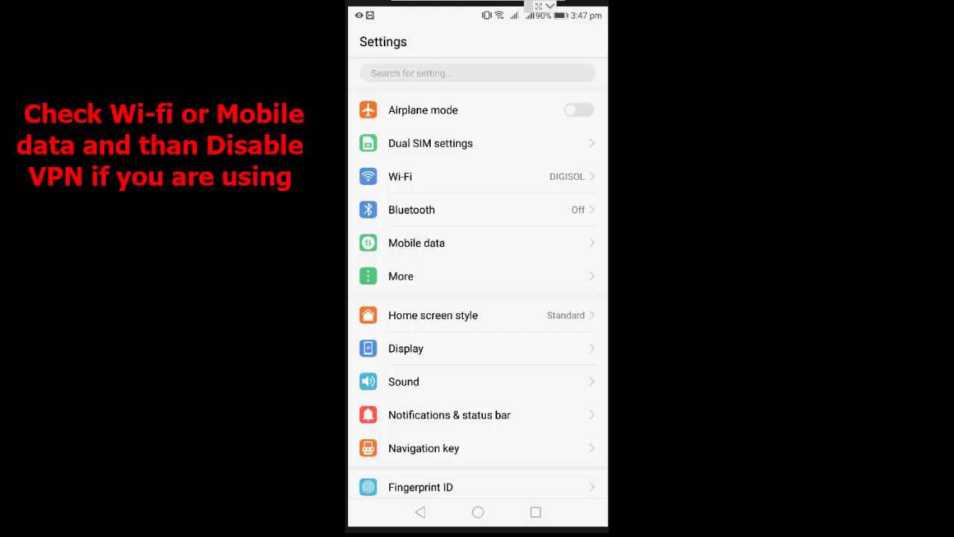
click(416, 242)
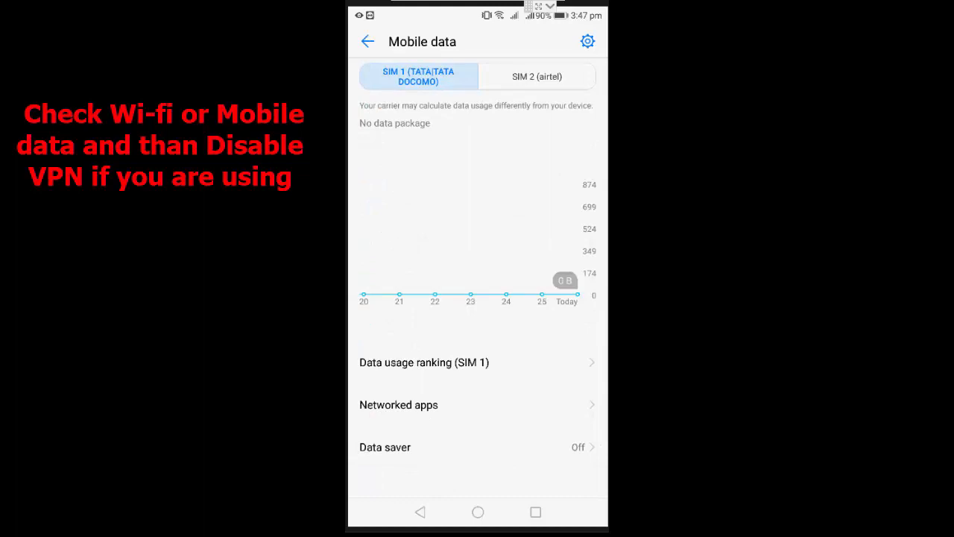
click(367, 41)
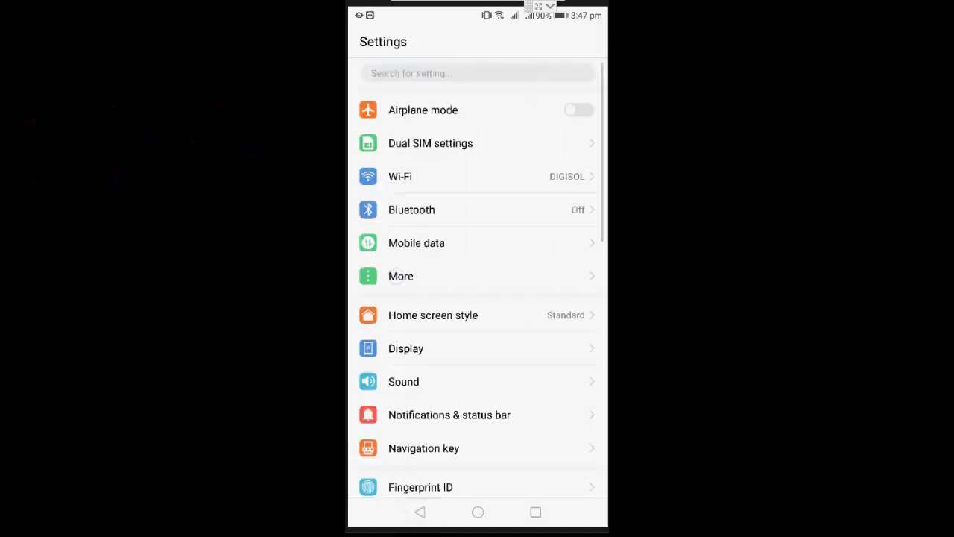
click(400, 276)
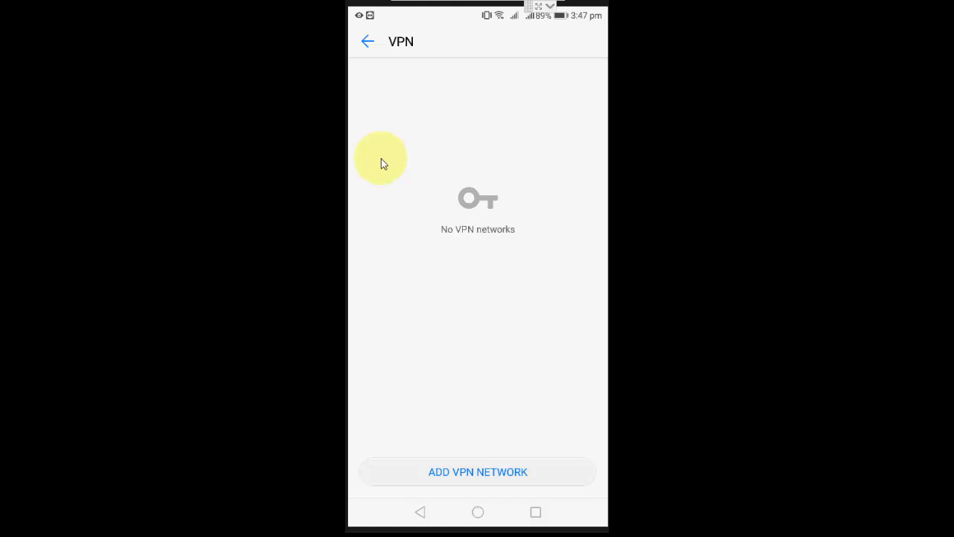
click(367, 41)
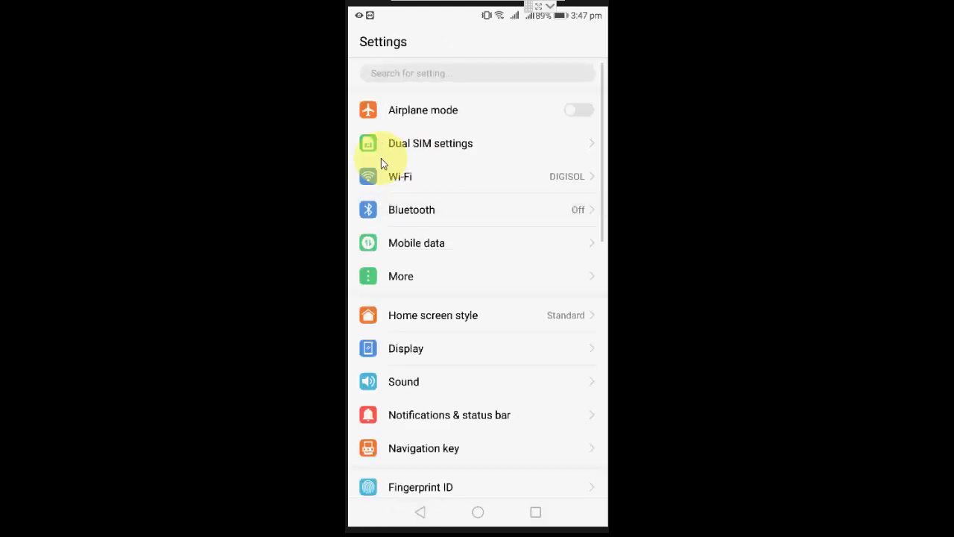
- Show all installed apps in Settings and scroll to YouTube at the bottom
click(476, 512)
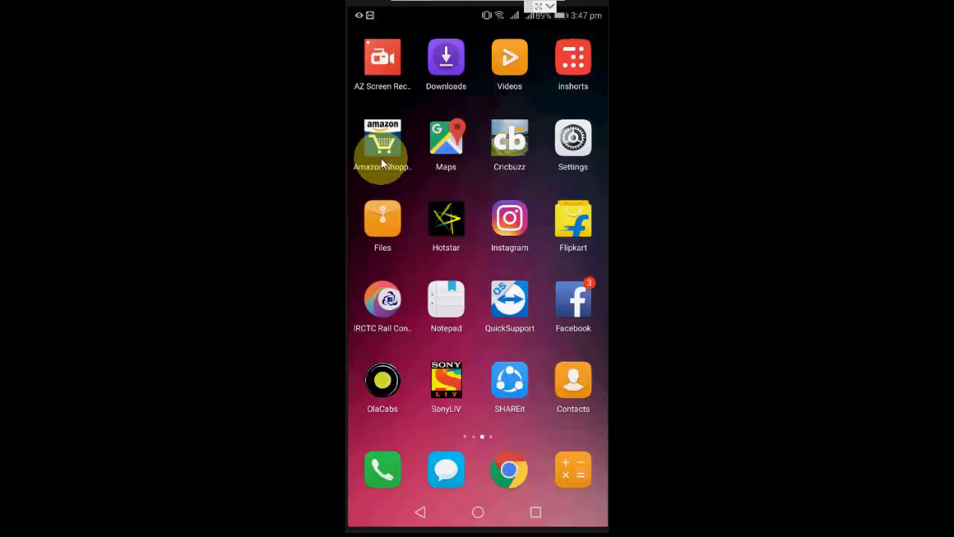
click(573, 141)
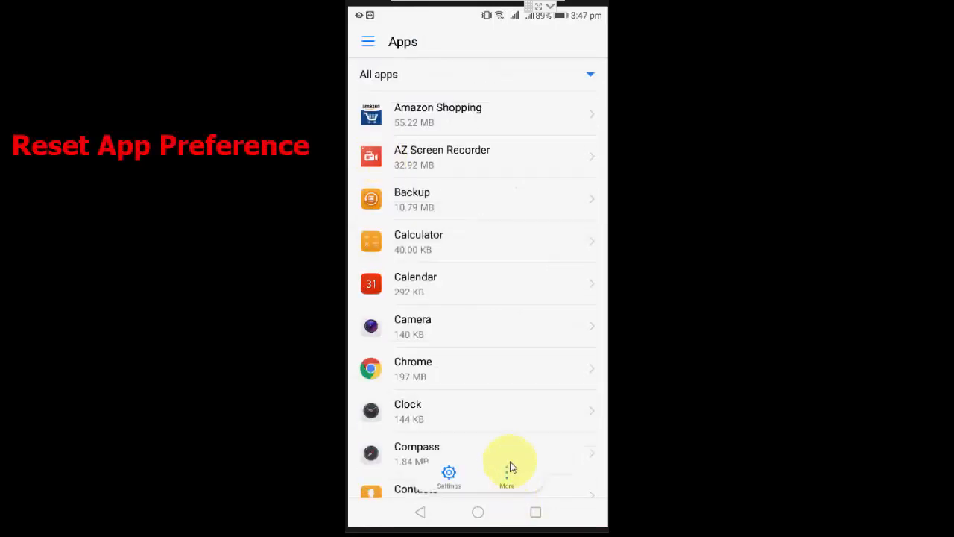
click(507, 475)
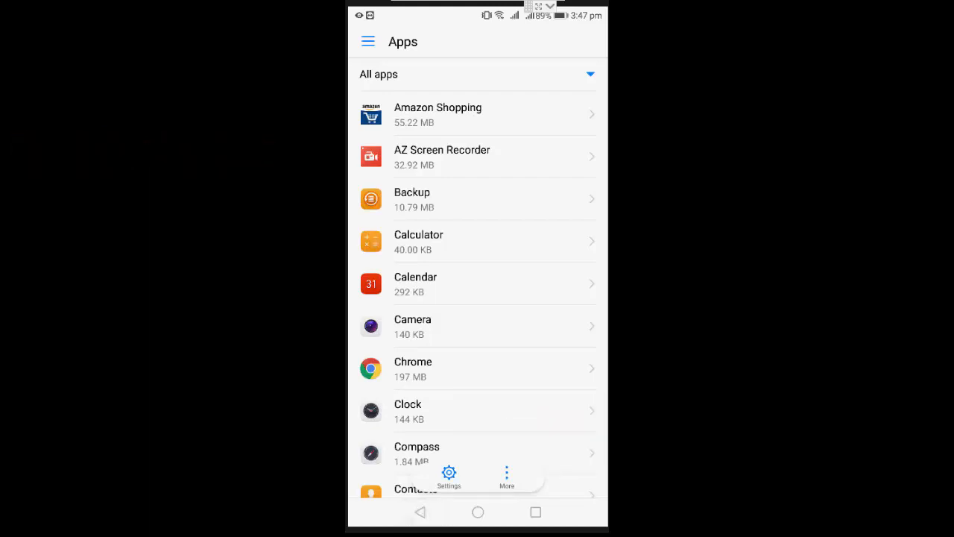
scroll(down, 3)
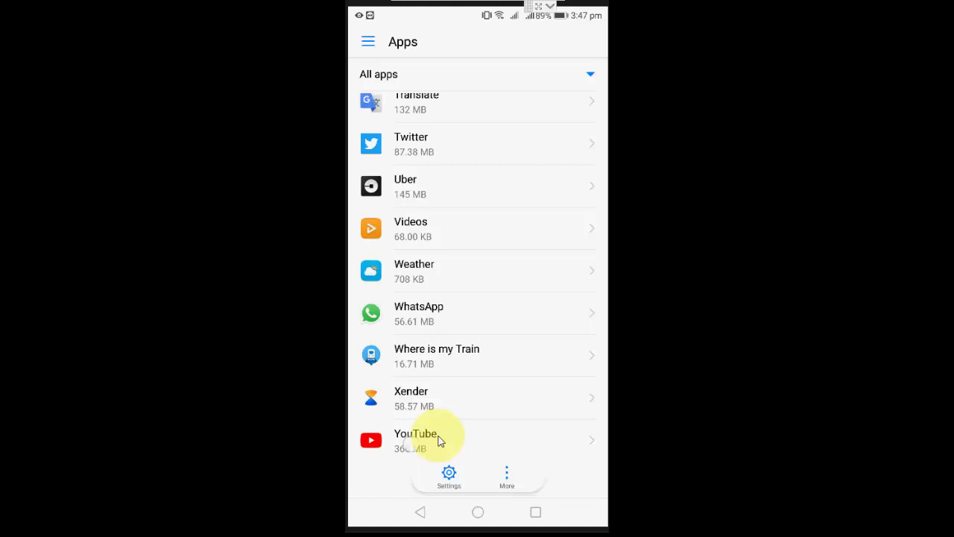
- Clear YouTube's storage data and cache to 0 B, then leave its details
click(417, 438)
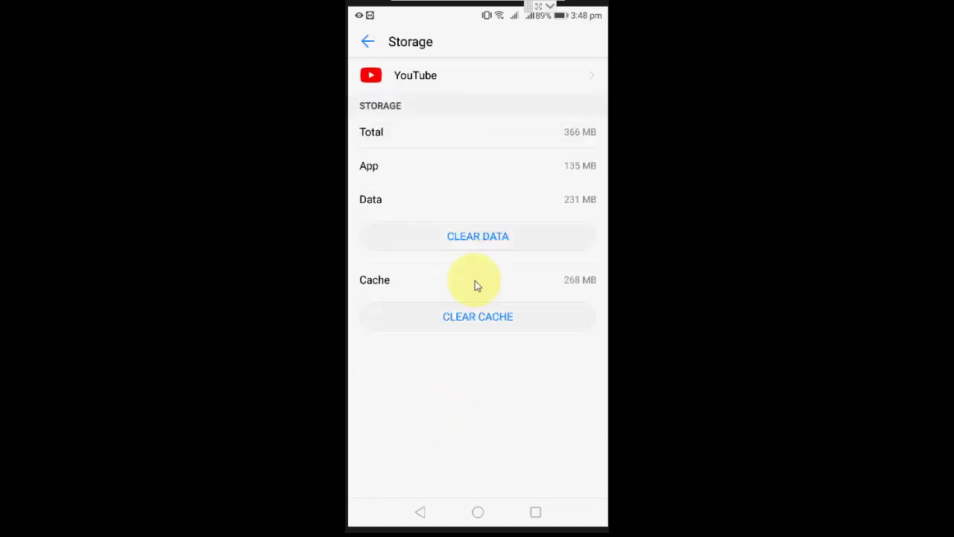
click(477, 237)
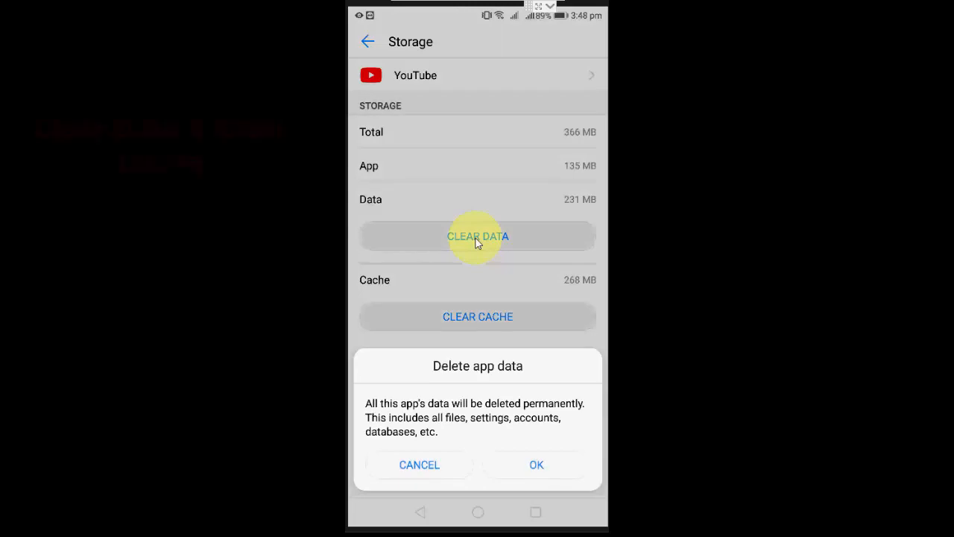
click(535, 464)
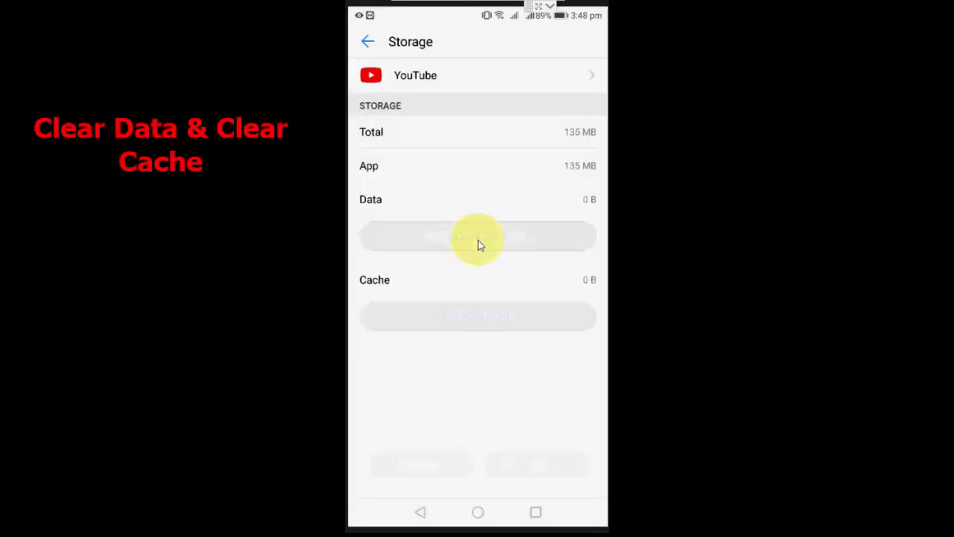
mouse_move(477, 344)
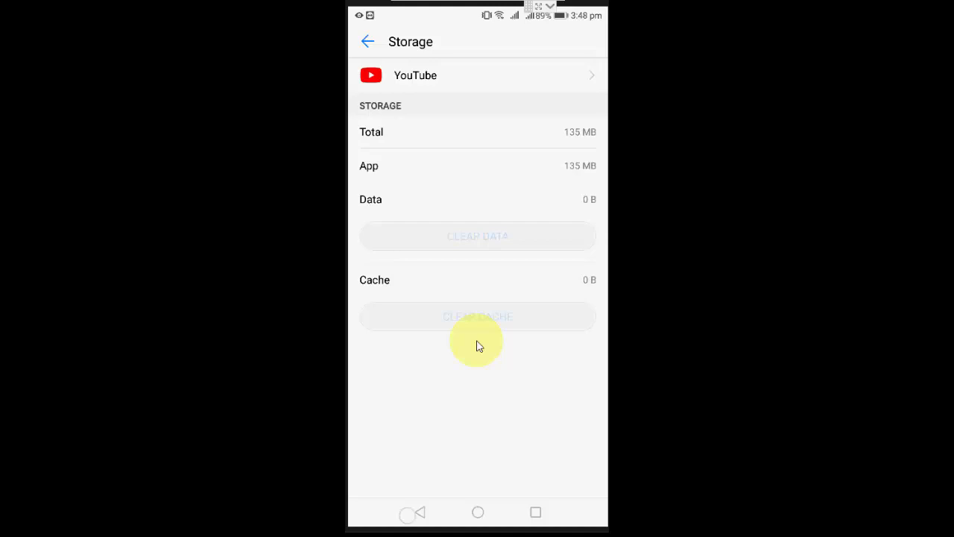
click(367, 41)
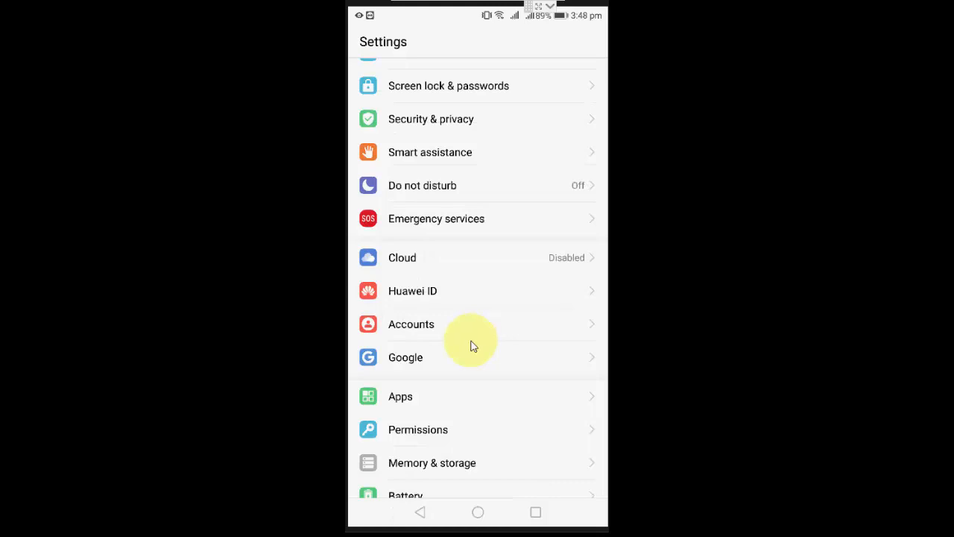
- Browse Google settings, then open the Google account's sync page under Accounts and choose Remove
click(406, 357)
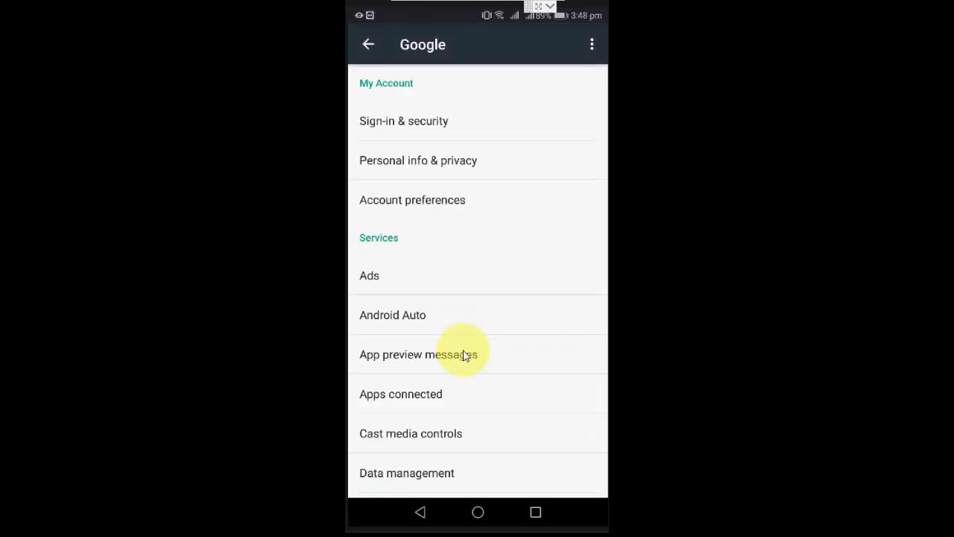
scroll(down, 3)
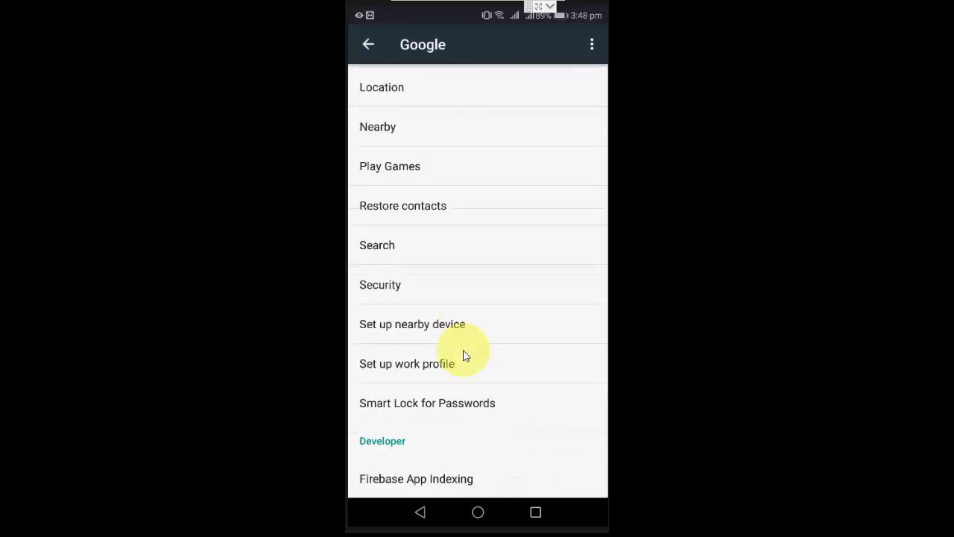
click(367, 44)
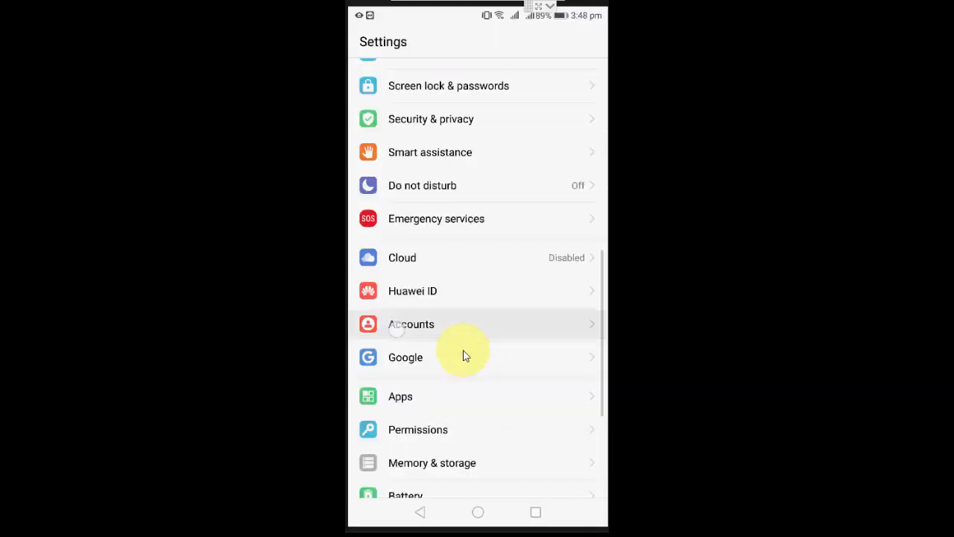
click(411, 323)
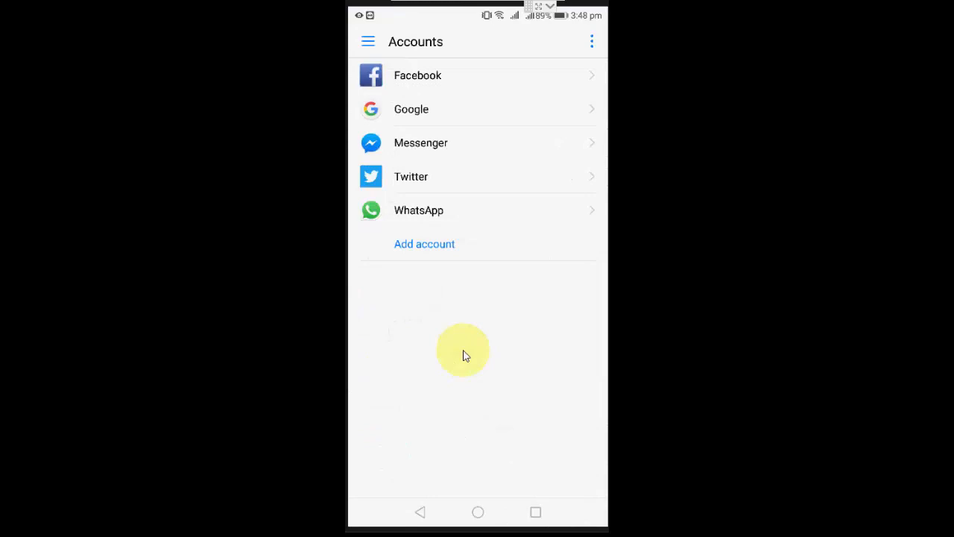
click(410, 109)
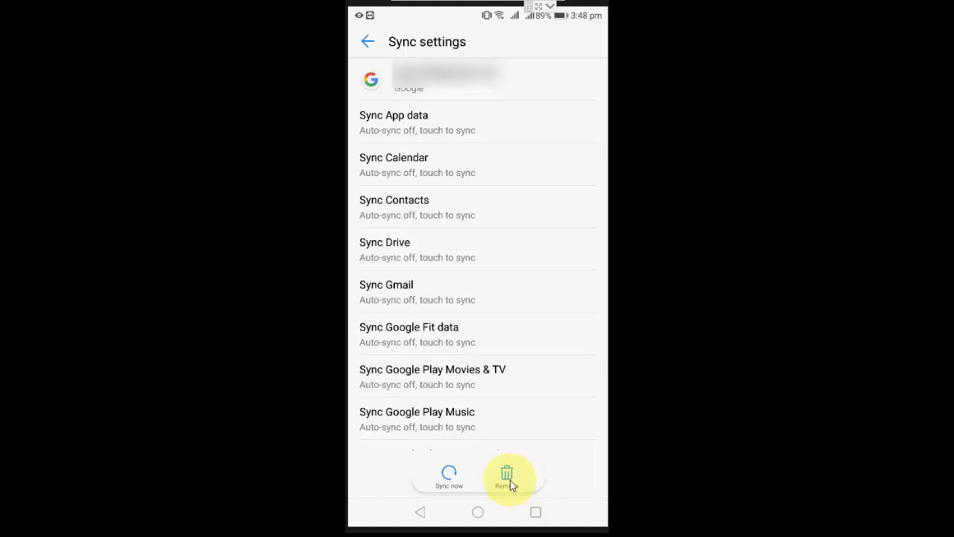
click(419, 511)
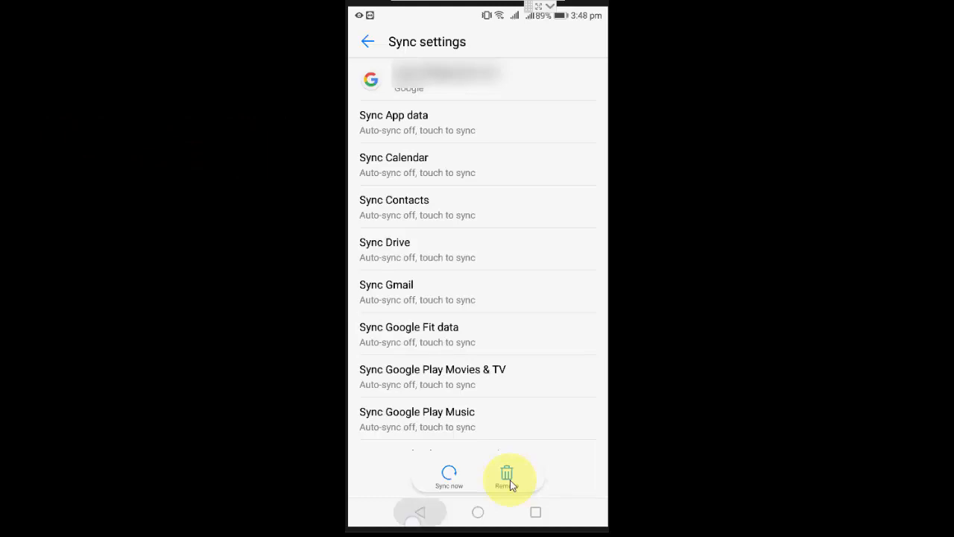